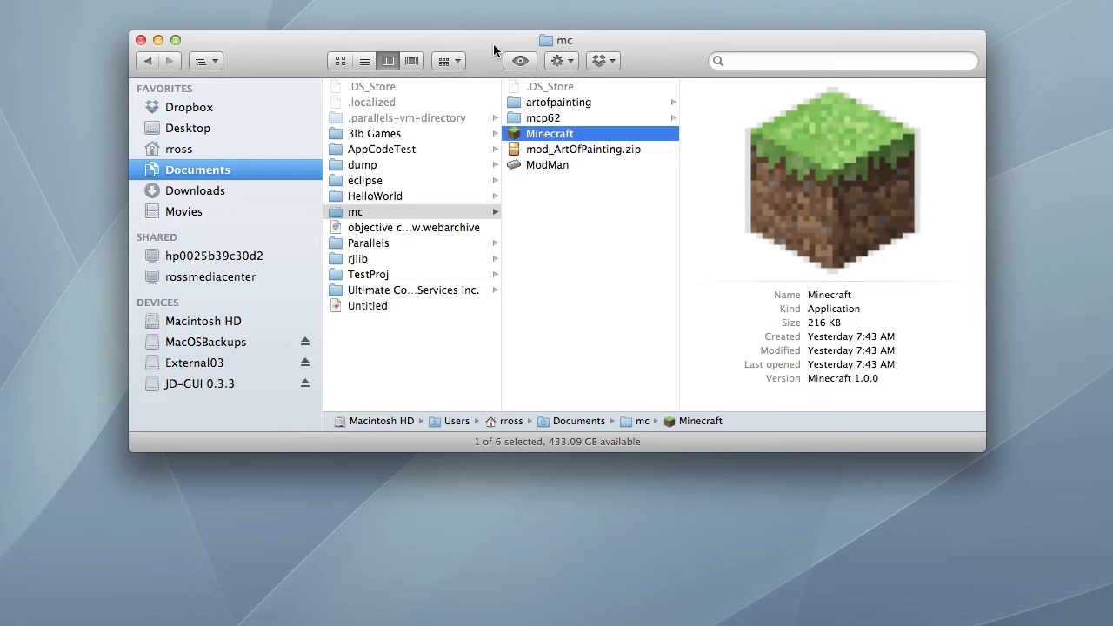
# Step: Select the ModMan application in the mc folder to show its details
pyautogui.click(546, 164)
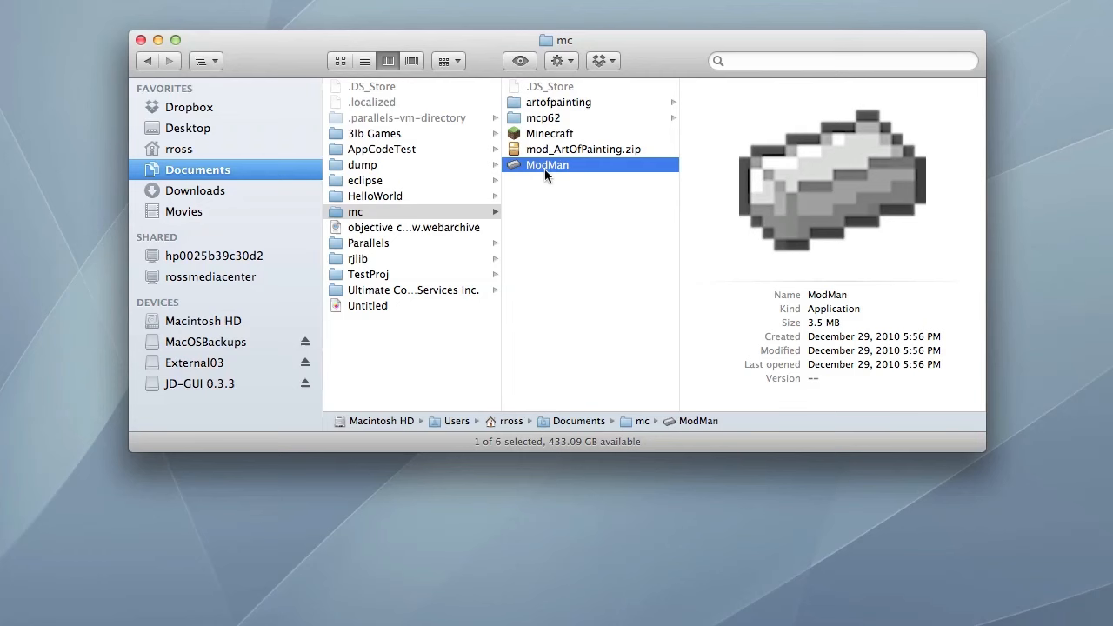
pyautogui.moveTo(560, 174)
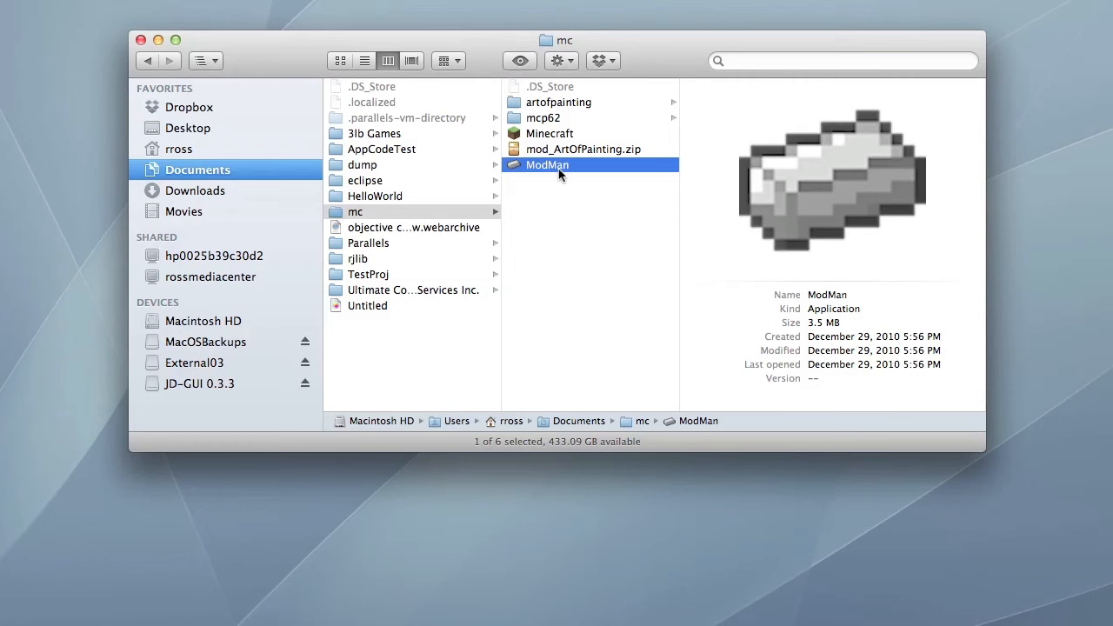
# Step: Launch ModMan and log in to start modded Minecraft with TooManyItems and ModLoader
pyautogui.doubleClick(547, 164)
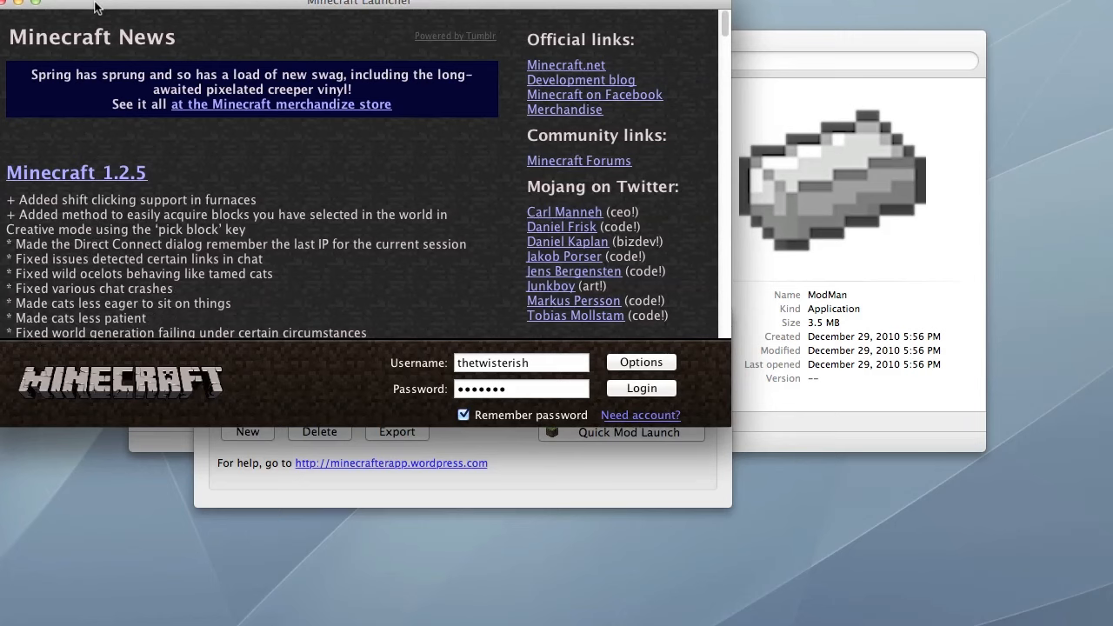
pyautogui.click(641, 388)
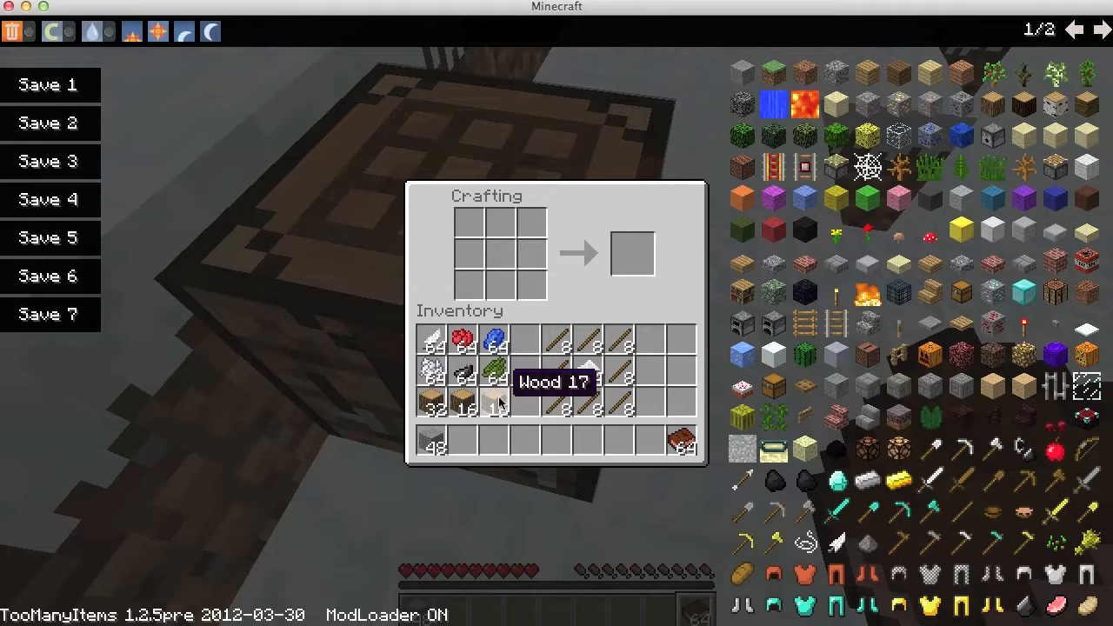
# Step: Close the inventory and open the crafting table to craft the palette
pyautogui.press('Escape')
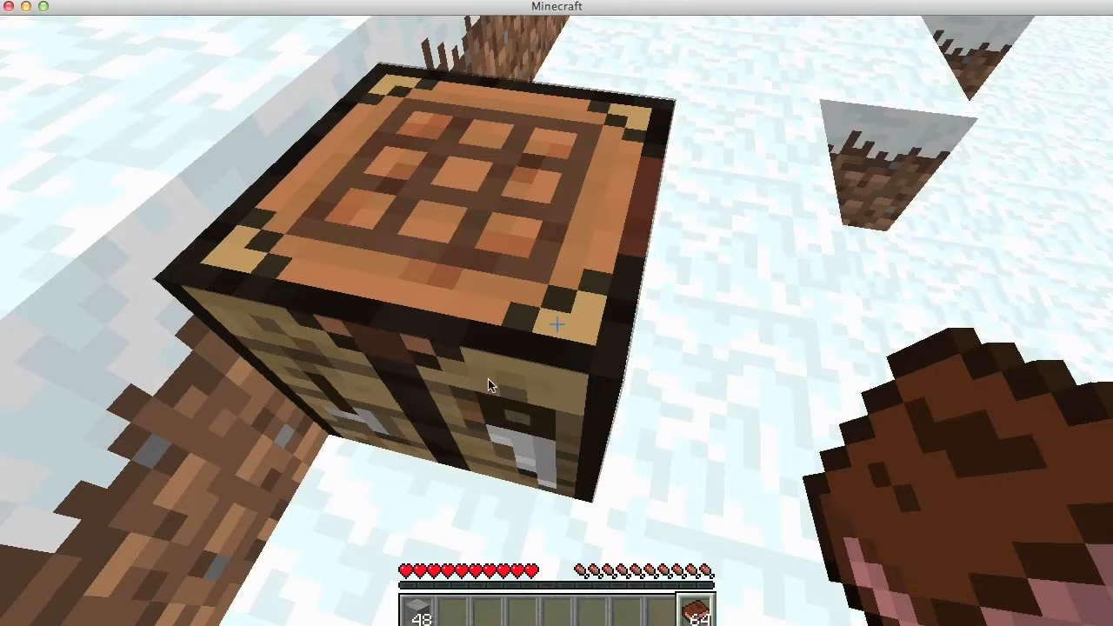
pyautogui.rightClick(489, 384)
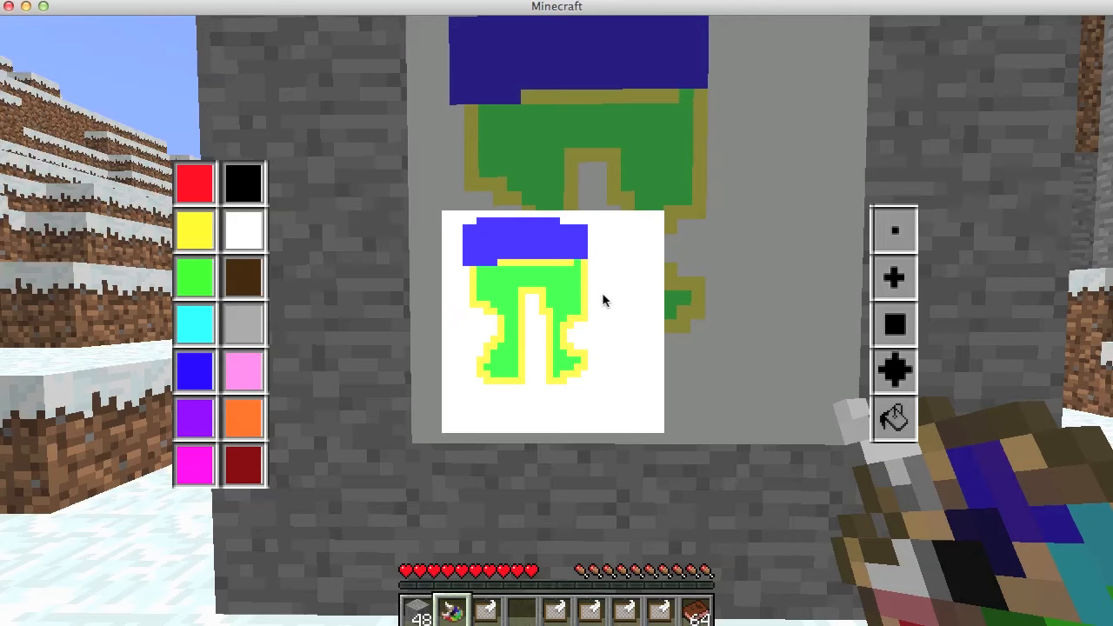
# Step: Finish the blue, green and yellow figure painting on the stone wall canvas
pyautogui.press('Escape')
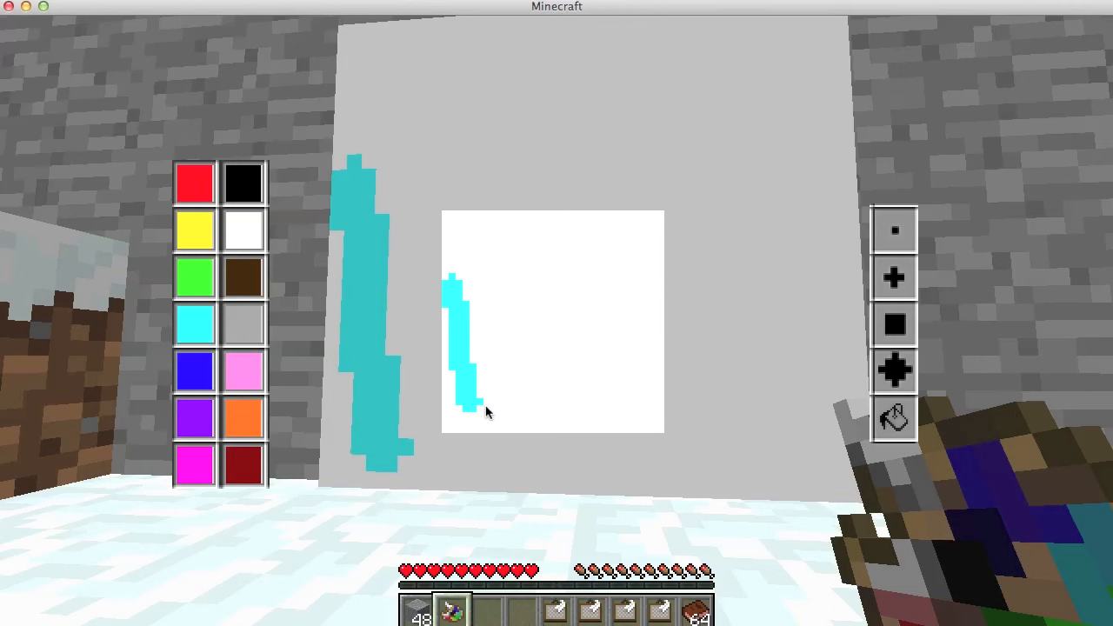
# Step: Extend the cyan stroke on the new canvas into a U shape
pyautogui.moveTo(469, 409); pyautogui.dragTo(504, 296)
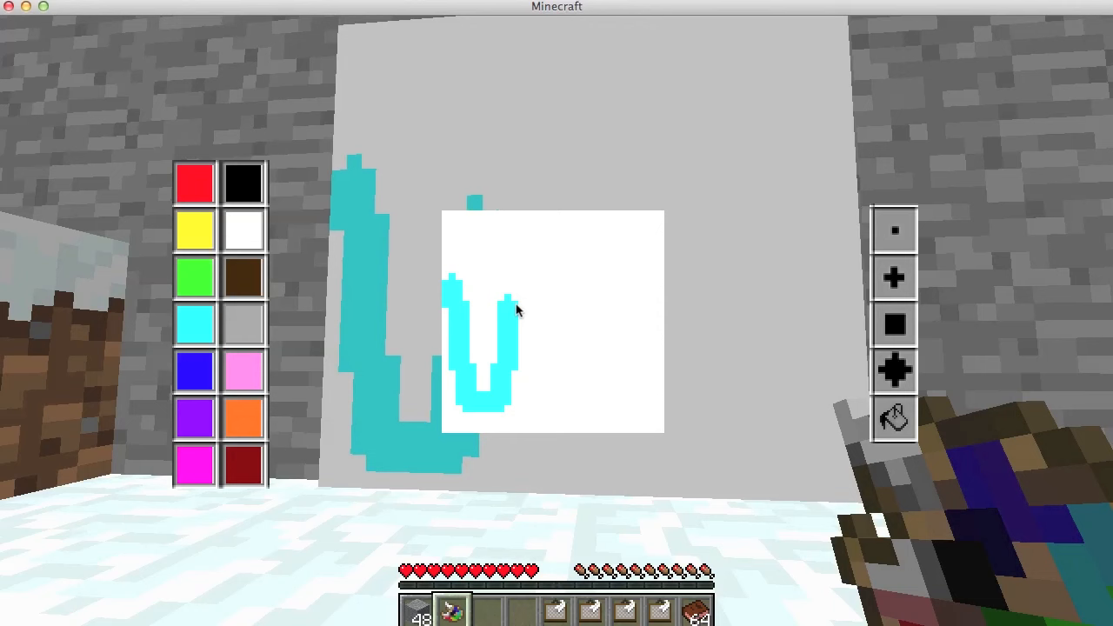